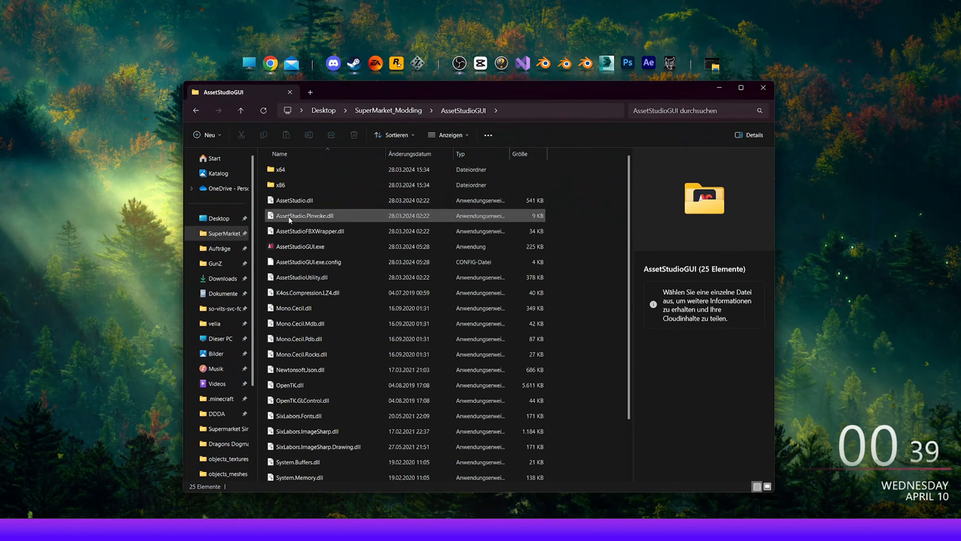
Launch AssetStudioGUI and load sharedassets0.assets from the Supermarket Simulator_Data folder
{"action": "double_click", "coordinate": [300, 247]}
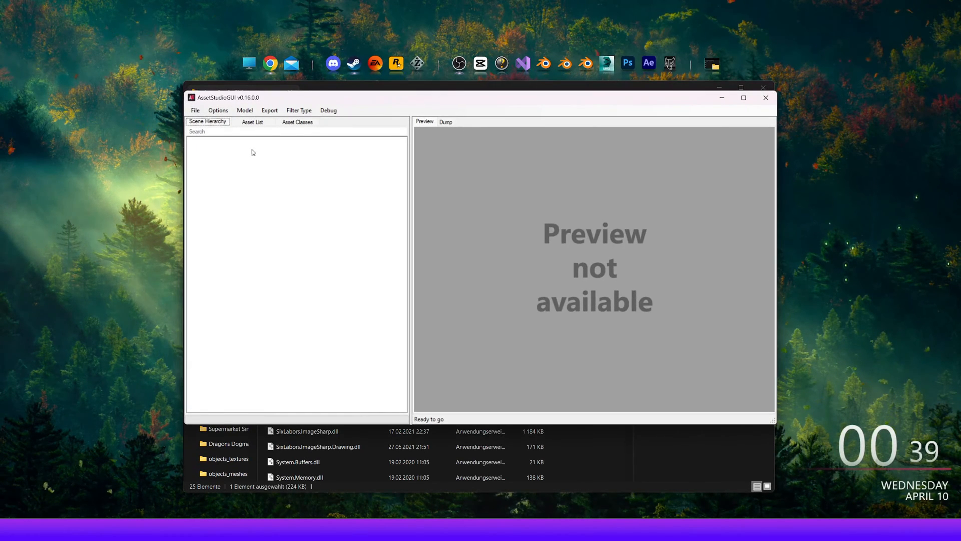
{"action": "left_click", "coordinate": [194, 110]}
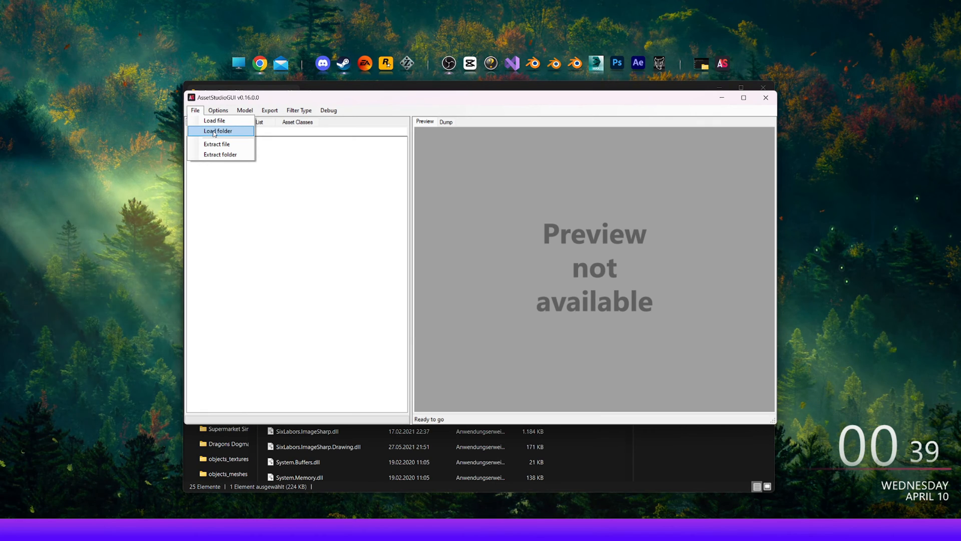
{"action": "left_click", "coordinate": [218, 131]}
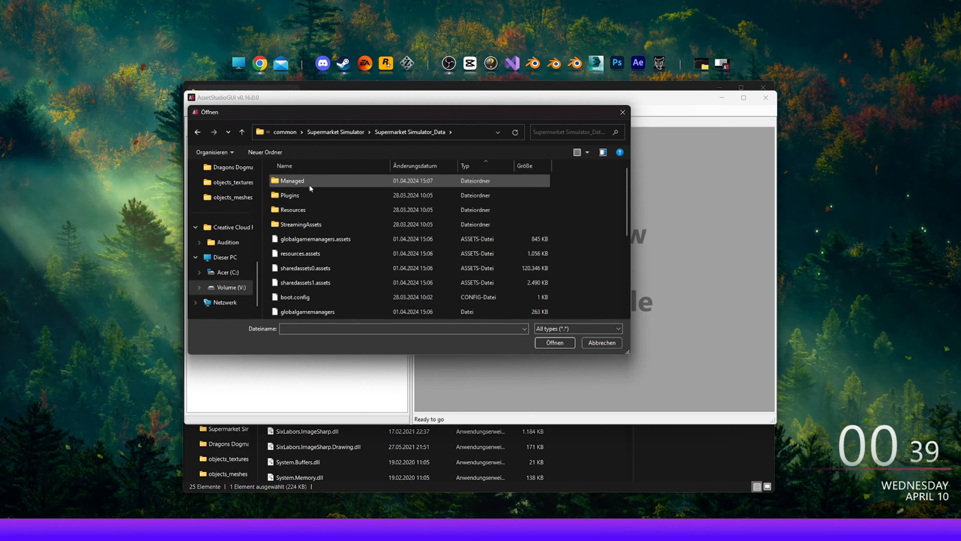
{"action": "left_click", "coordinate": [305, 281]}
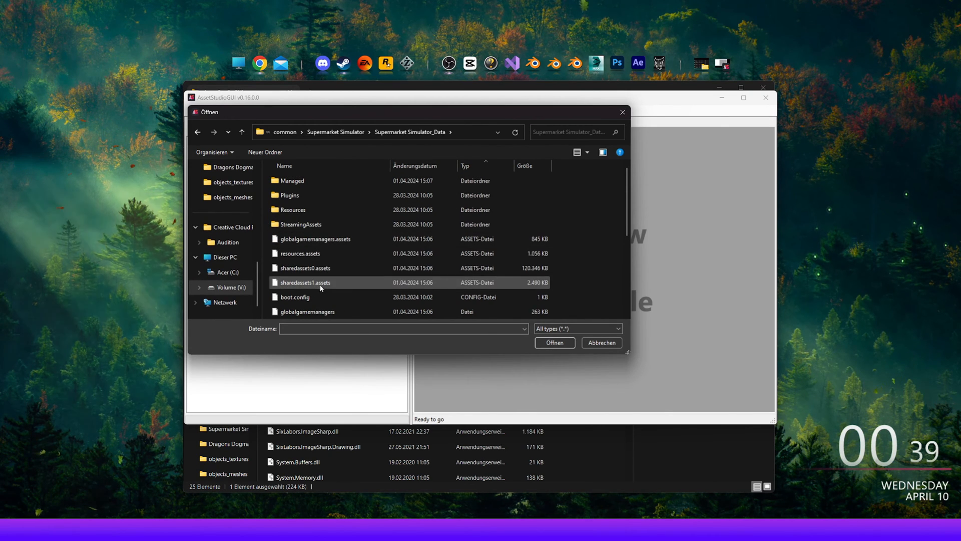
{"action": "left_click", "coordinate": [303, 267]}
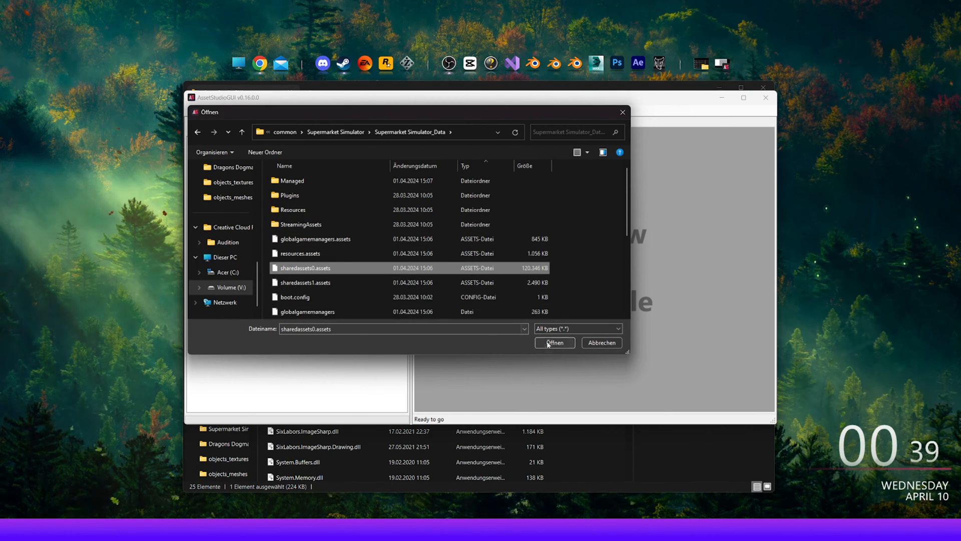
{"action": "left_click", "coordinate": [553, 343]}
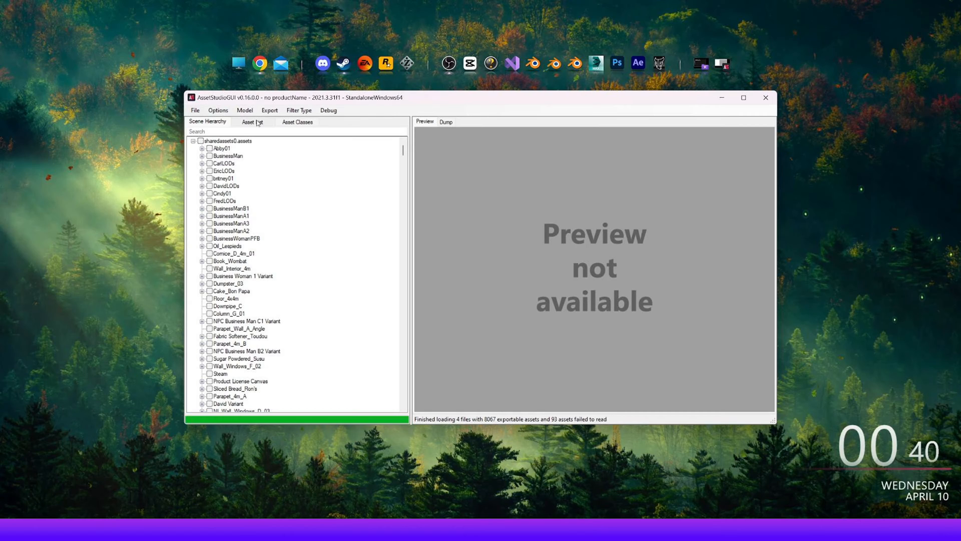
Show the loaded assets in the Asset List and scroll through the meshes
{"action": "left_click", "coordinate": [252, 121]}
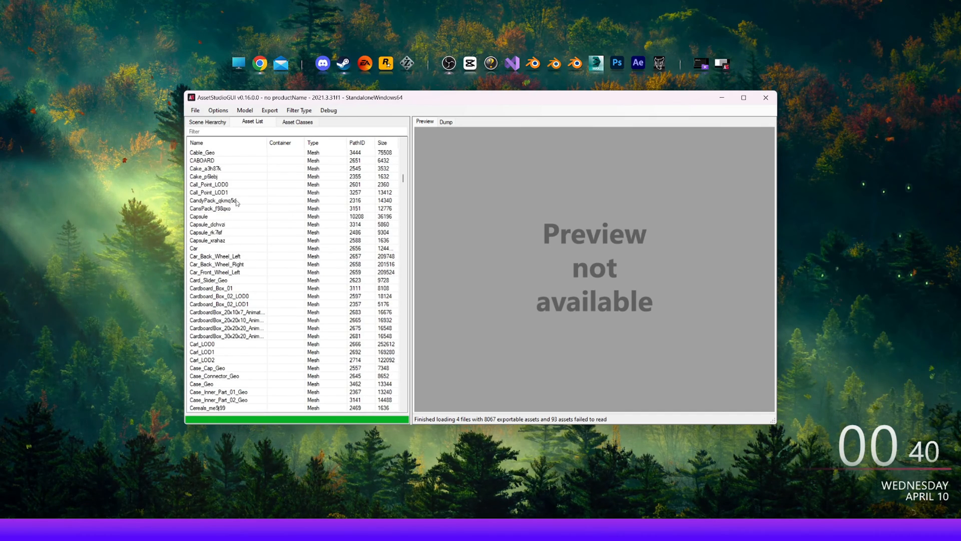
{"action": "scroll", "scroll_direction": "down", "scroll_amount": 3}
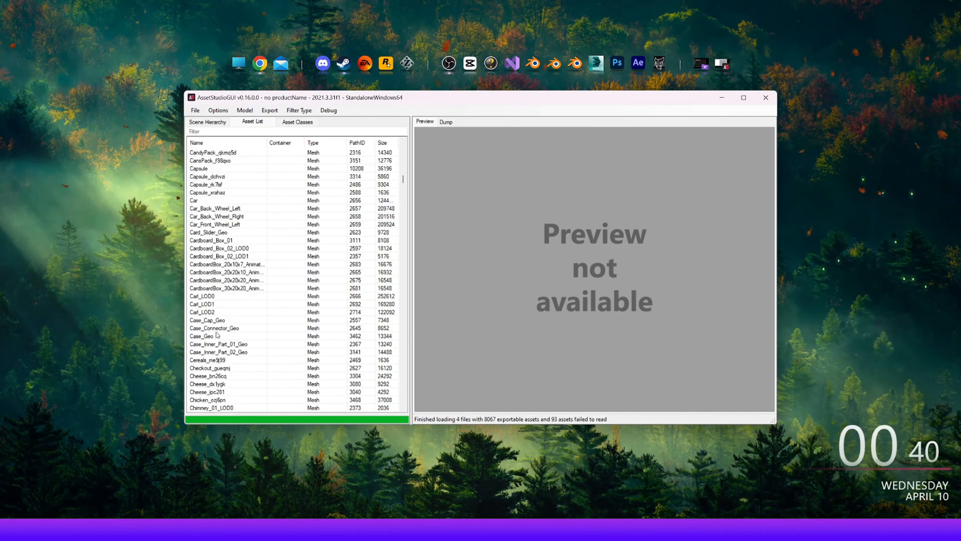
{"action": "scroll", "scroll_direction": "down", "scroll_amount": 3}
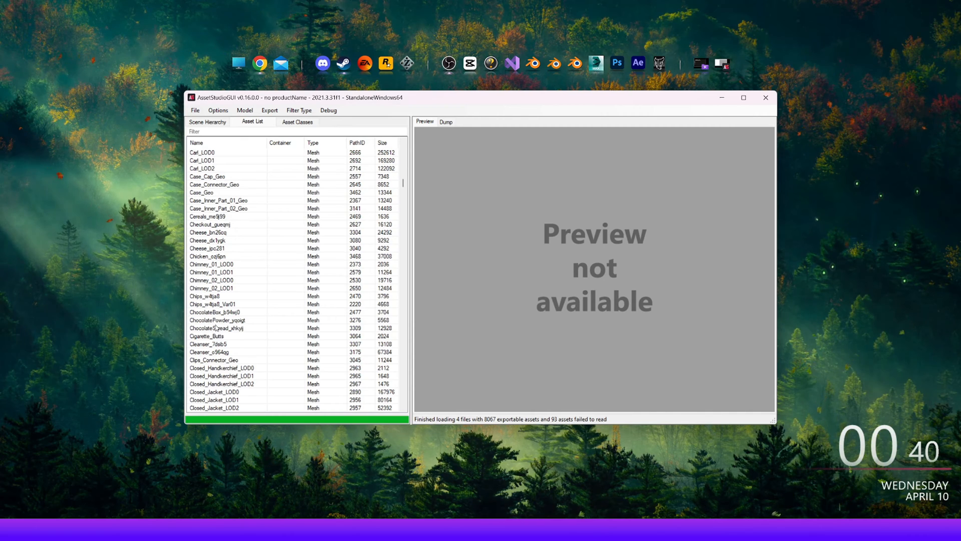
Preview ChocolateSpread_xhkyj and locate it in the scene hierarchy under Honey_Hone
{"action": "left_click", "coordinate": [216, 328]}
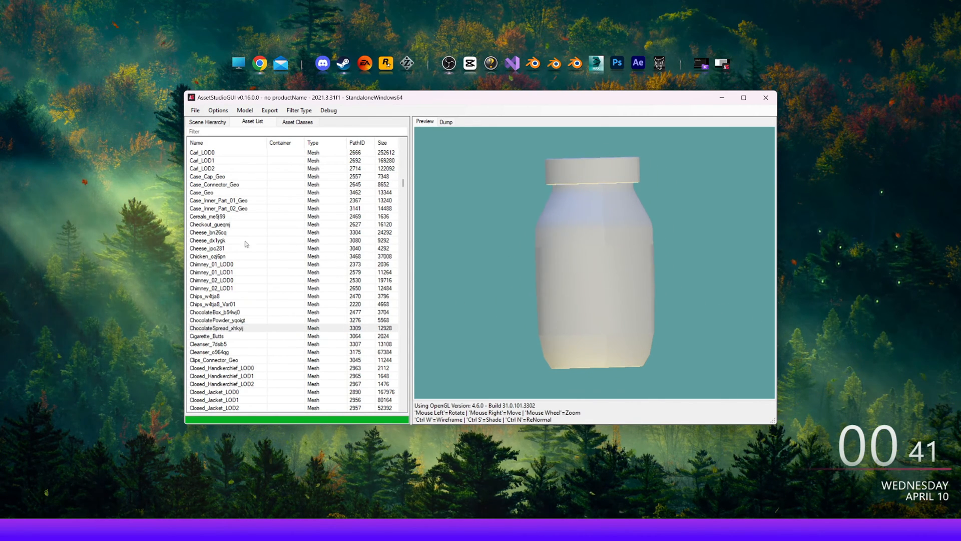
{"action": "left_click", "coordinate": [217, 328]}
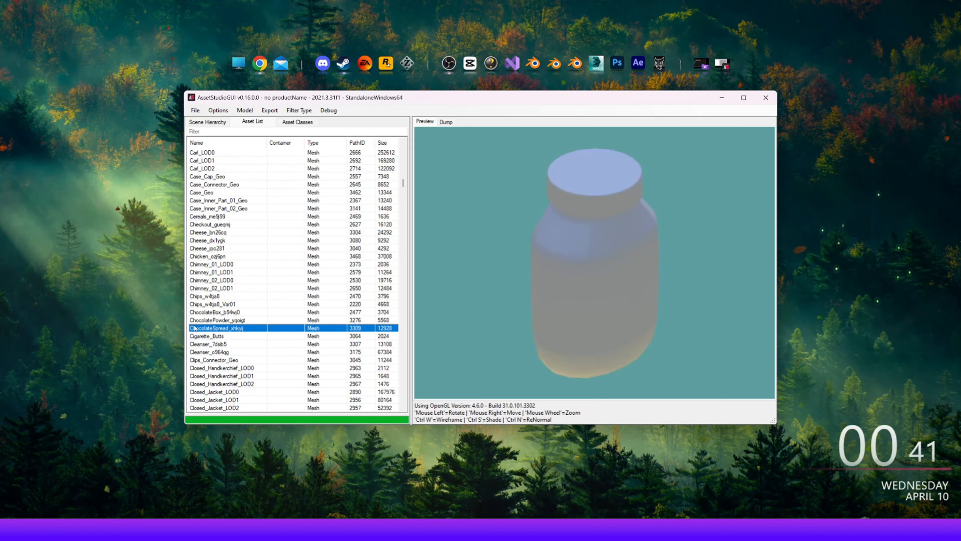
{"action": "right_click", "coordinate": [227, 328]}
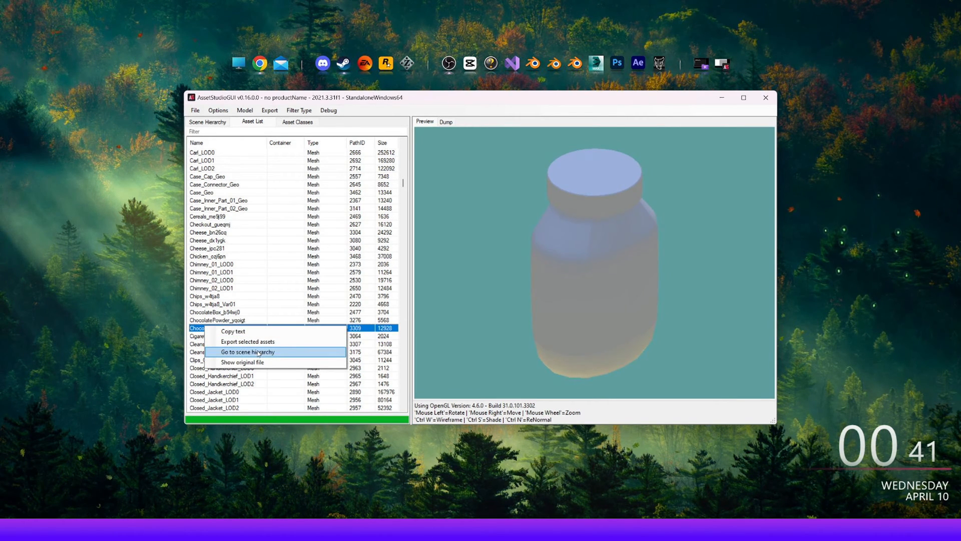
{"action": "left_click", "coordinate": [246, 351]}
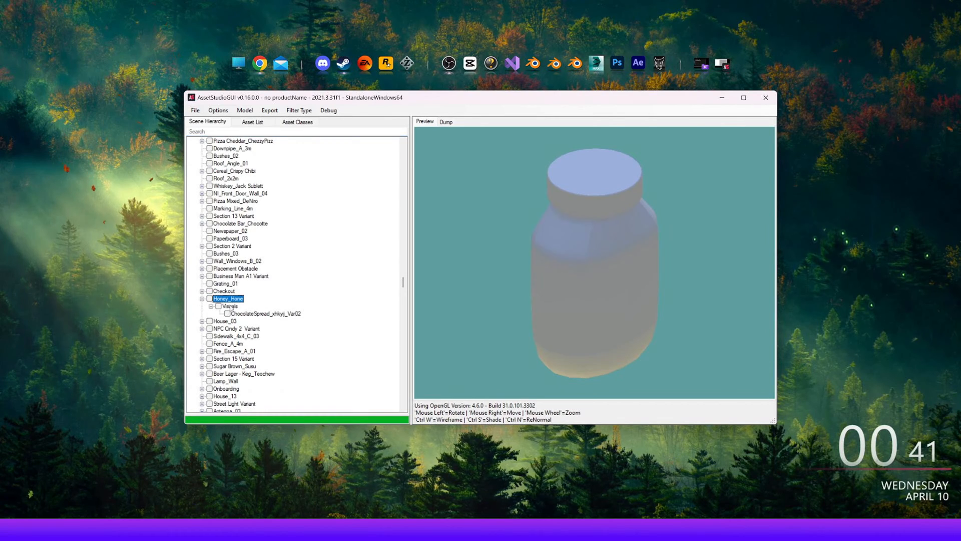
Export Honey_Hone via Export selected objects (split) into SuperMarket_Modding
{"action": "left_click", "coordinate": [229, 306]}
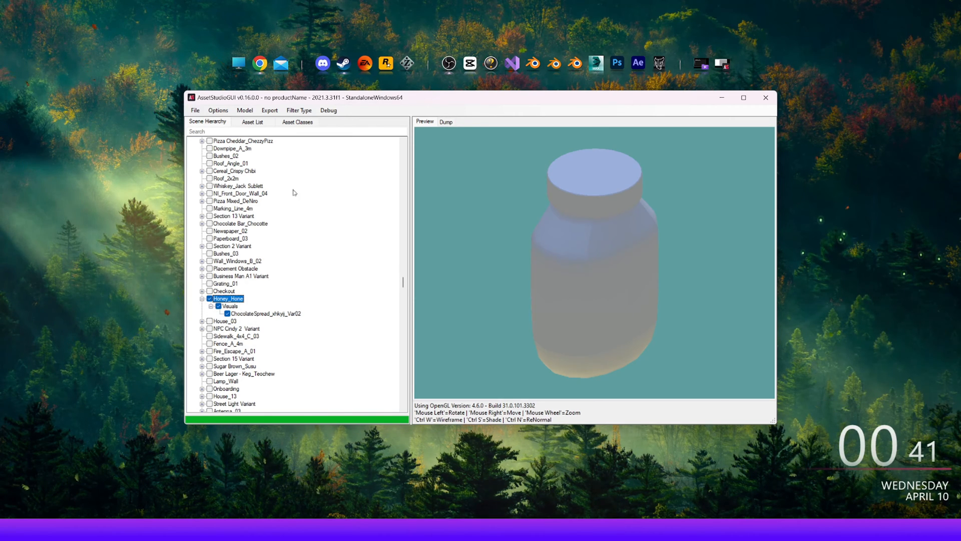
{"action": "left_click", "coordinate": [245, 110]}
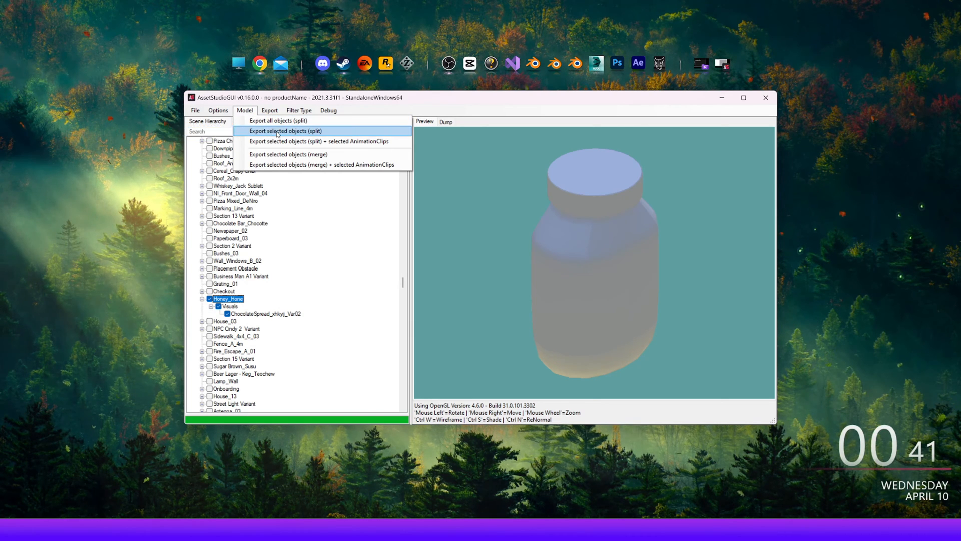
{"action": "left_click", "coordinate": [285, 130]}
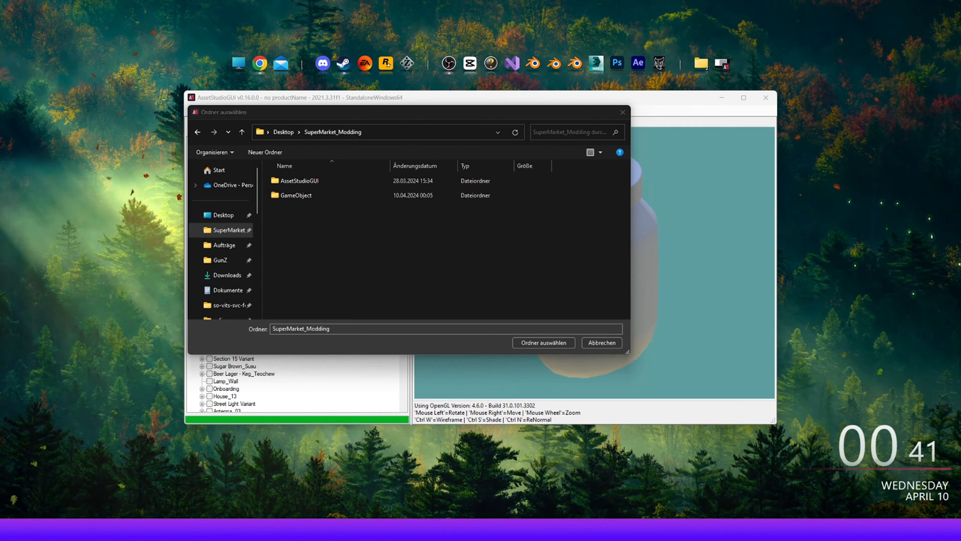
{"action": "left_click", "coordinate": [542, 341]}
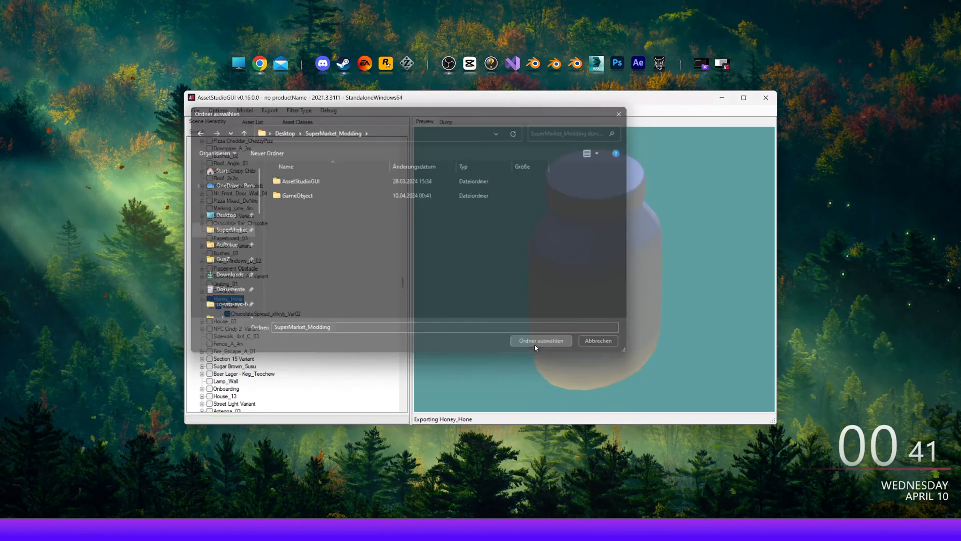
{"action": "left_click", "coordinate": [540, 340]}
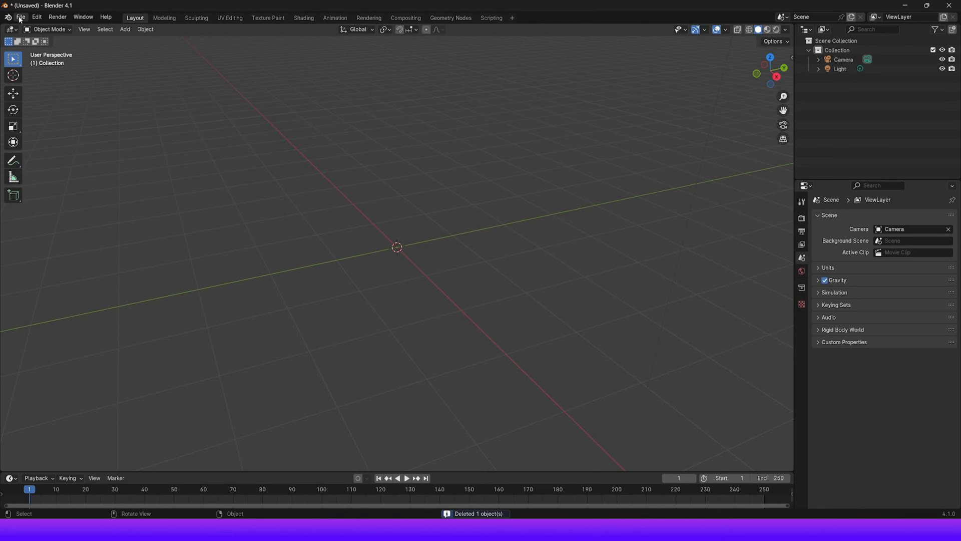
Import Honey_Hone.fbx into the Blender scene as an FBX model
{"action": "left_click", "coordinate": [21, 16]}
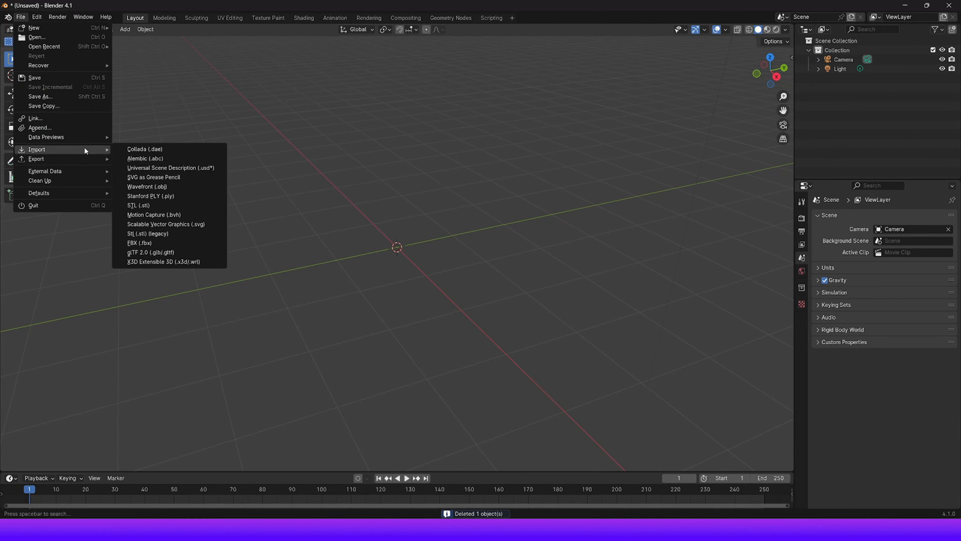
{"action": "left_click", "coordinate": [140, 242]}
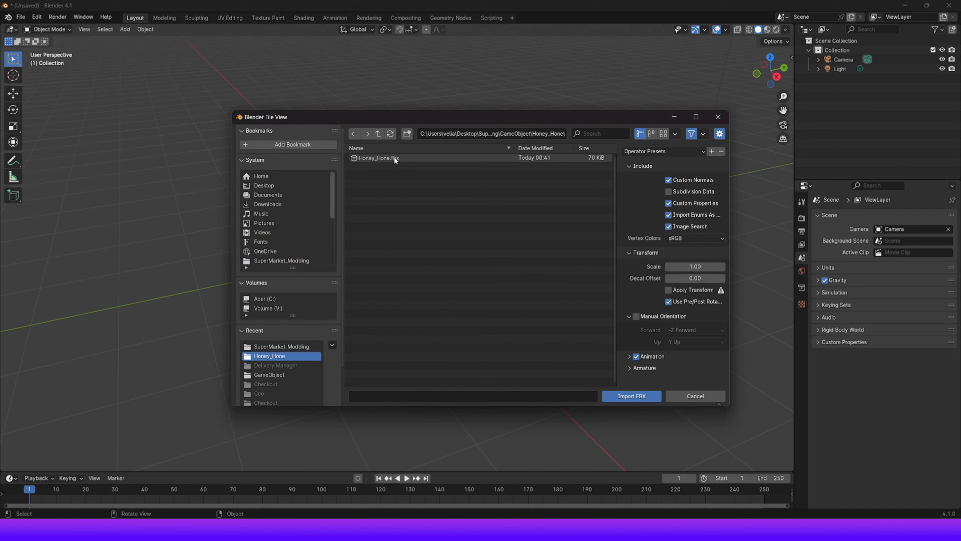
{"action": "left_click", "coordinate": [379, 158]}
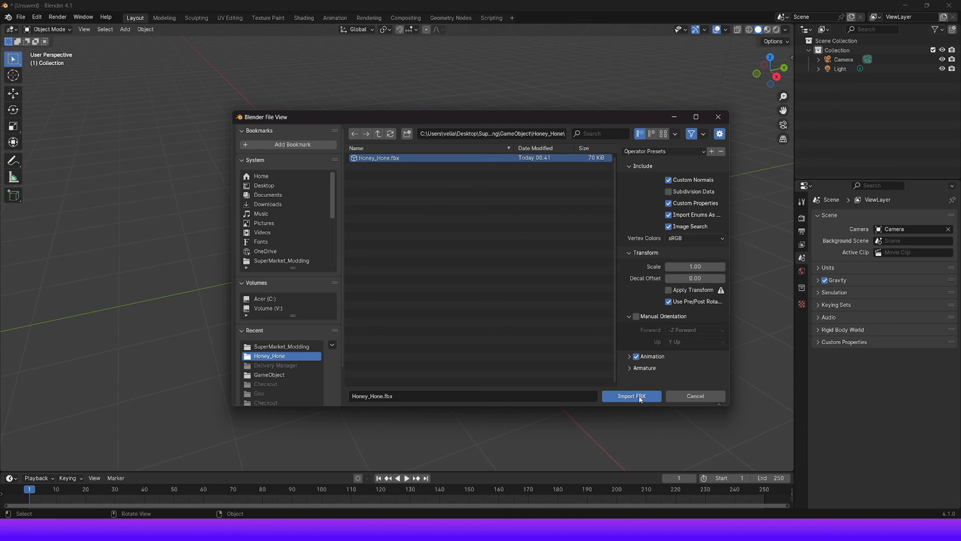
{"action": "left_click", "coordinate": [631, 396]}
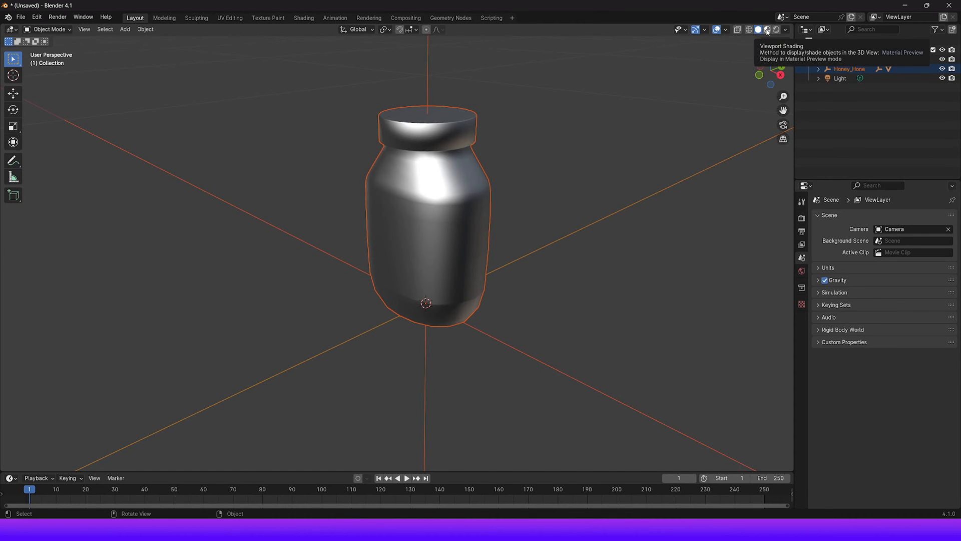
Switch the viewport to Material Preview to show the jar's honey label textures
{"action": "left_click", "coordinate": [766, 30]}
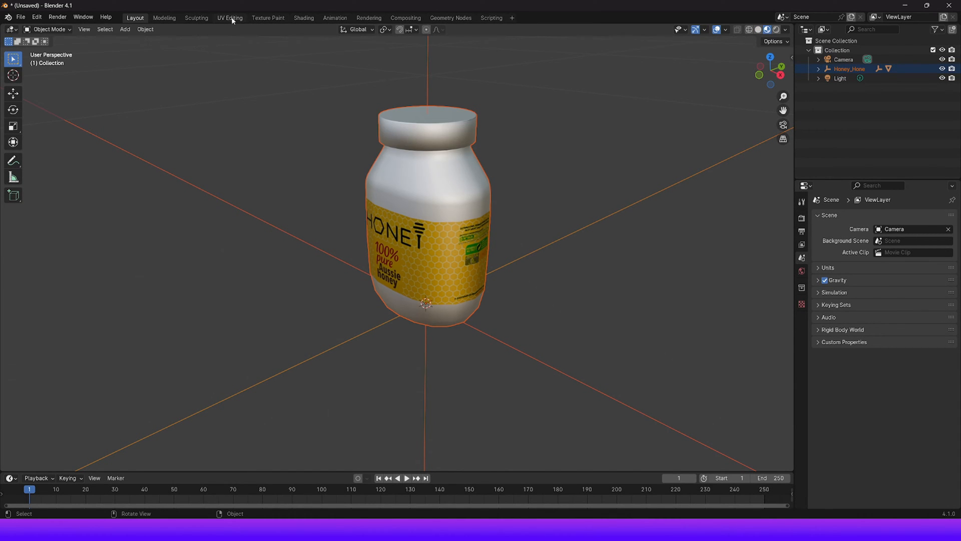
In the Shading workspace, select the jar's Nutella_xhkyj_Glass material slot
{"action": "left_click", "coordinate": [302, 17]}
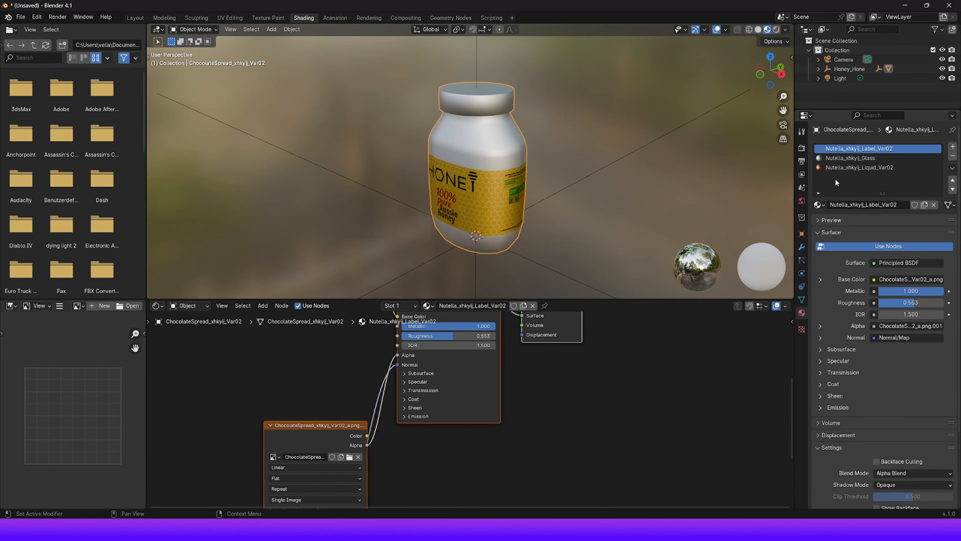
{"action": "left_click", "coordinate": [864, 157]}
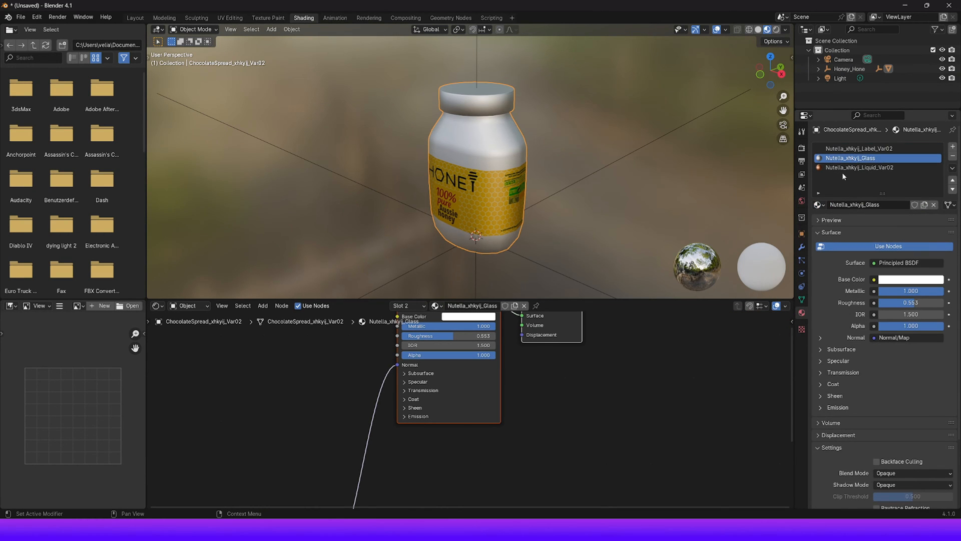
{"action": "left_click", "coordinate": [864, 167]}
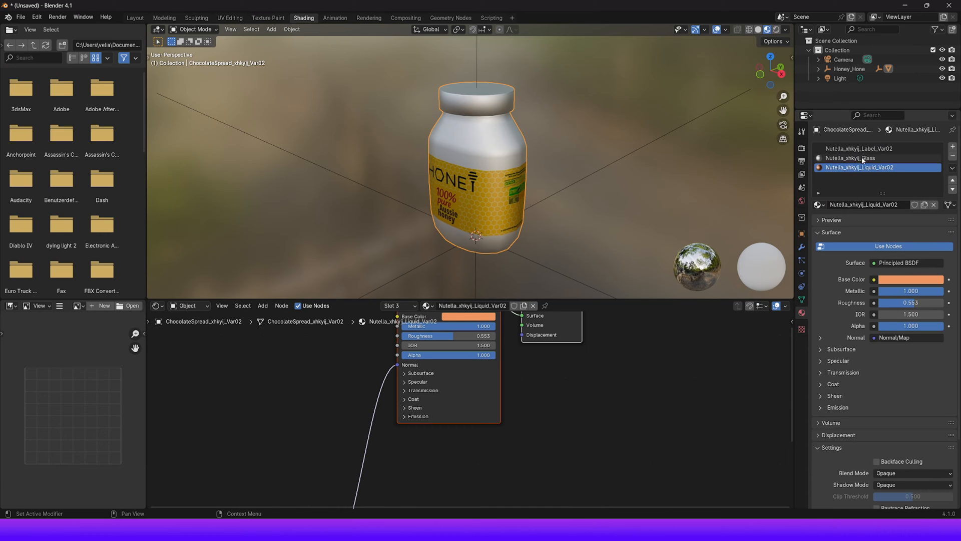
{"action": "left_click", "coordinate": [851, 158]}
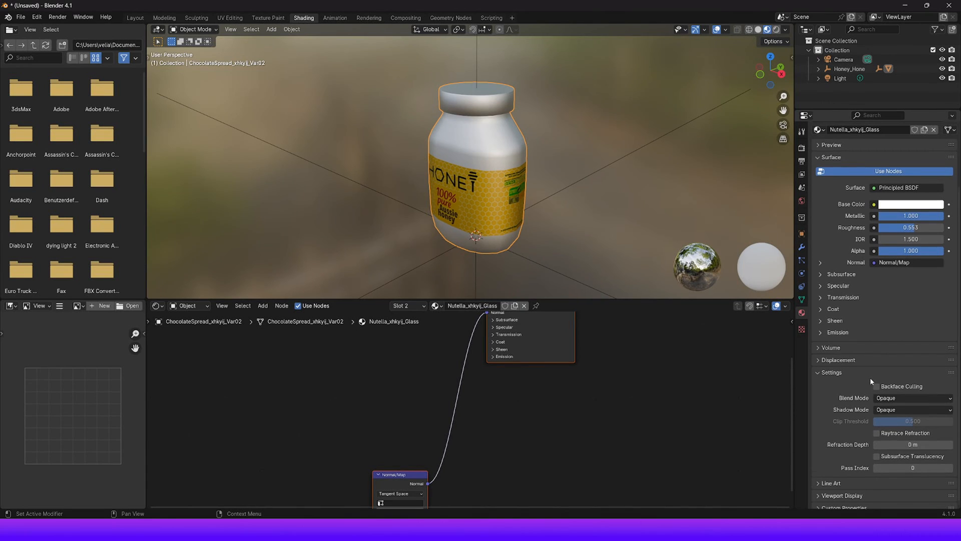
Give the glass material Alpha Hashed blend mode and alpha 0.200
{"action": "left_click", "coordinate": [911, 397]}
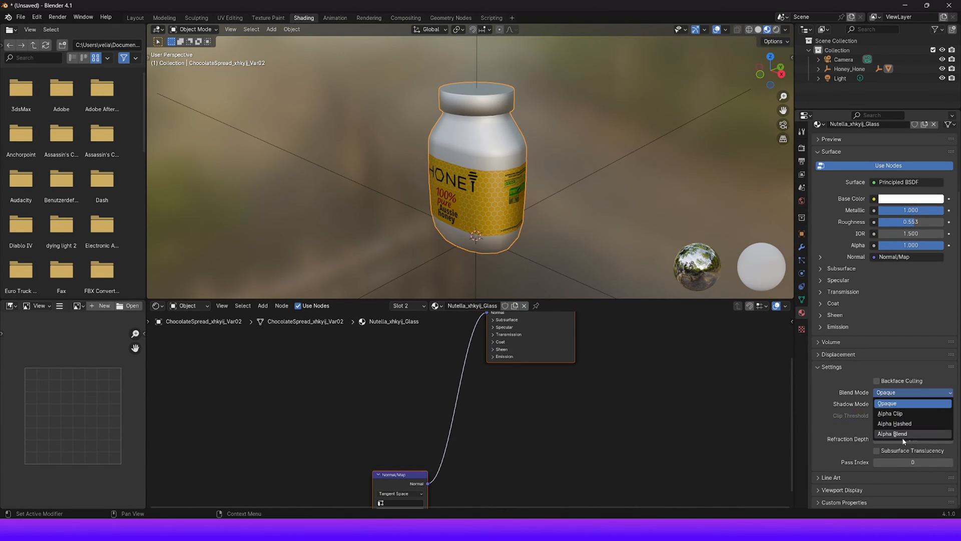
{"action": "left_click", "coordinate": [895, 423]}
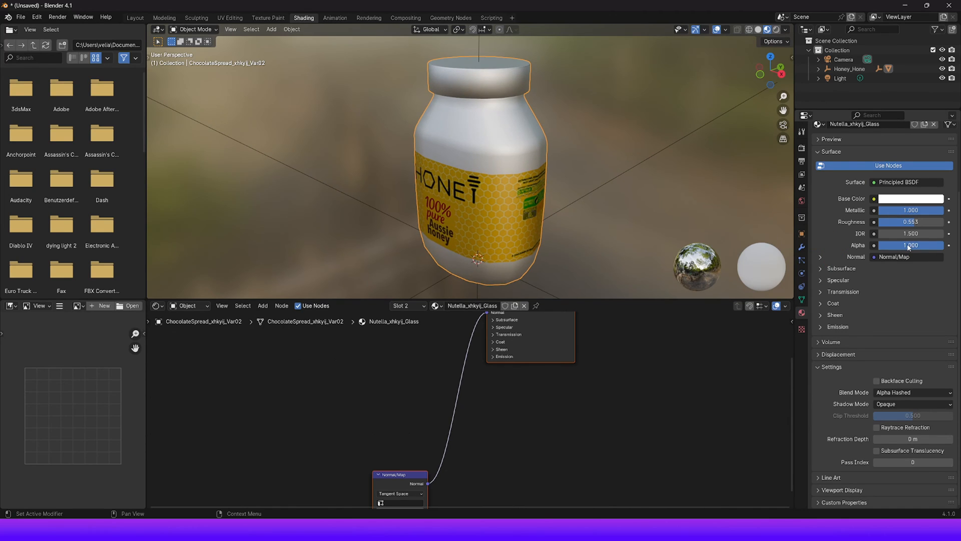
{"action": "left_click", "coordinate": [910, 245]}
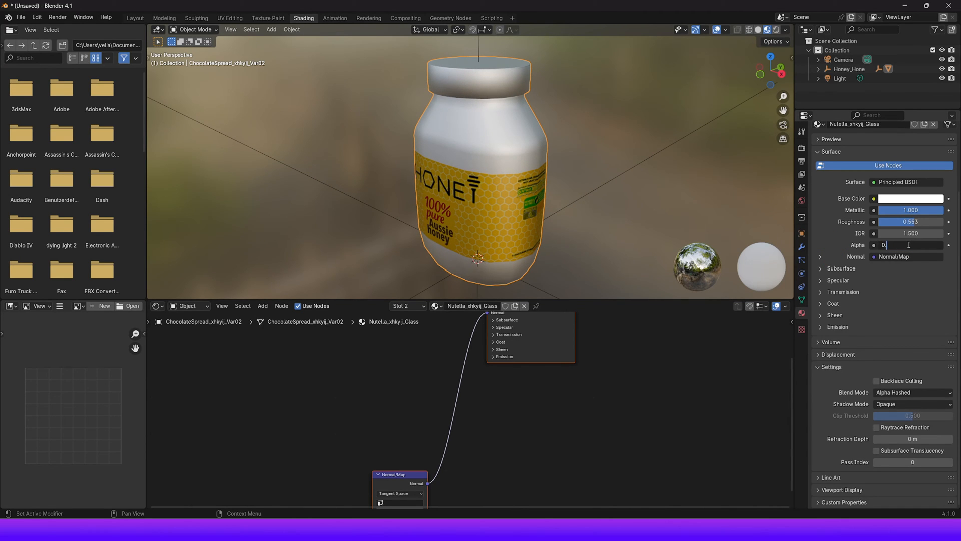
{"action": "type", "text": "0.200"}
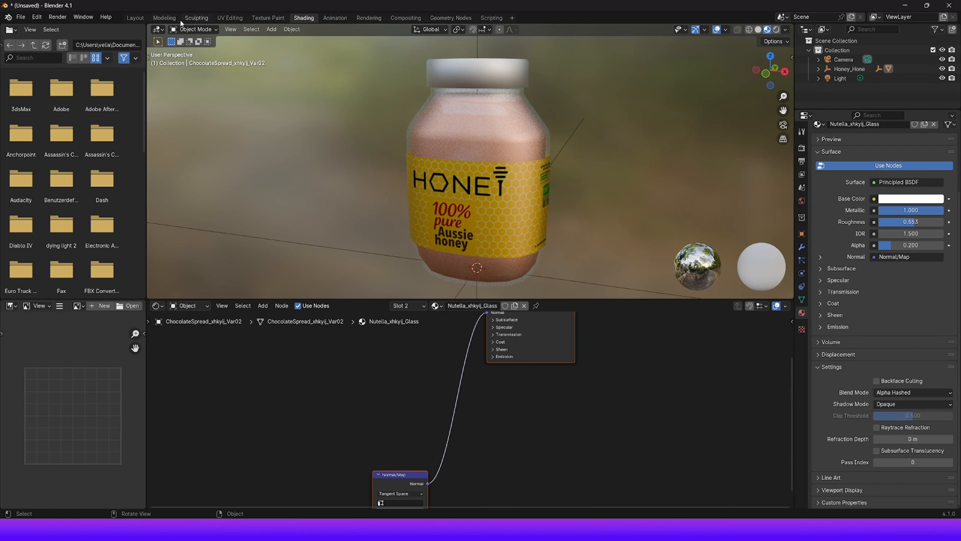
Return to the Modeling workspace in object mode and zoom out
{"action": "left_click", "coordinate": [164, 17]}
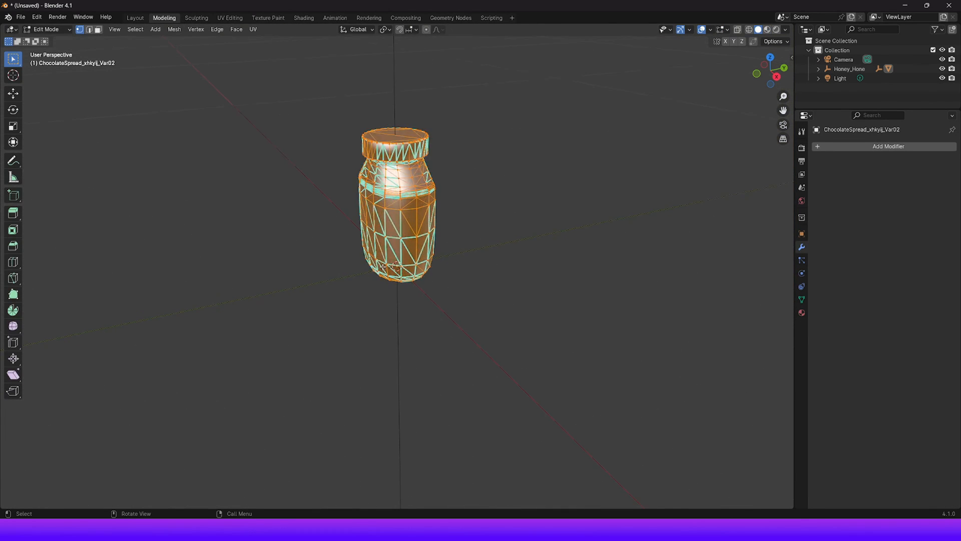
{"action": "key", "text": "Tab"}
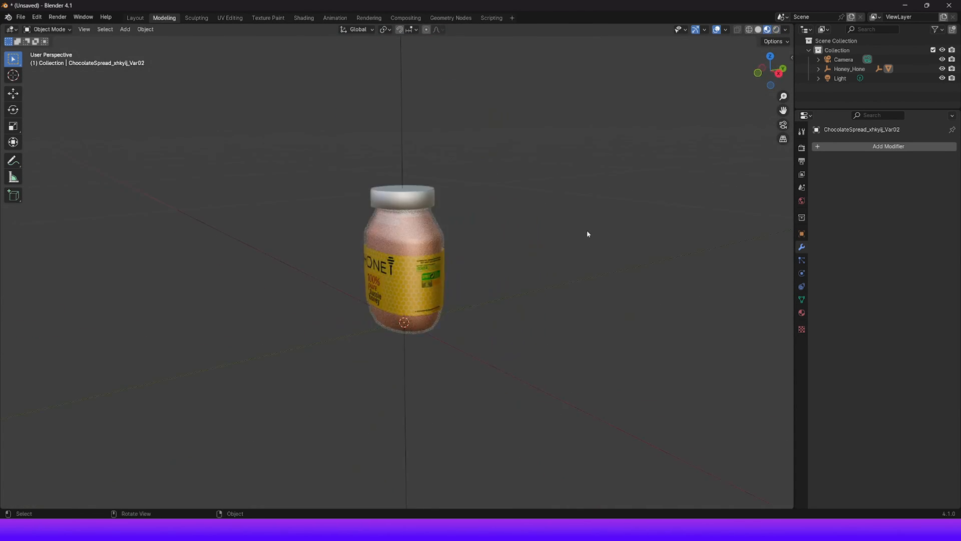
{"action": "scroll", "scroll_direction": "down", "scroll_amount": 3}
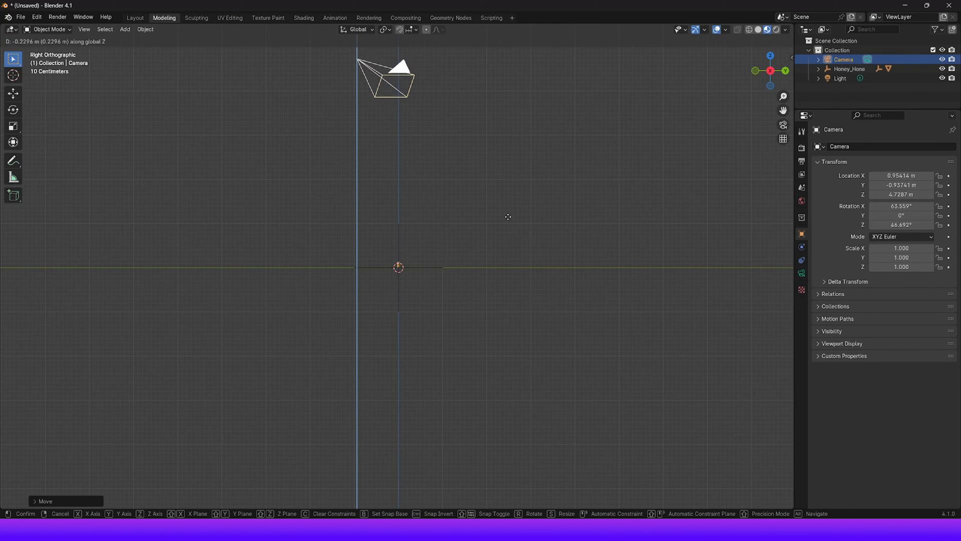
Lower the camera toward the jar's height and check from the front view
{"action": "left_click_drag", "start_coordinate": [507, 216], "coordinate": [500, 392]}
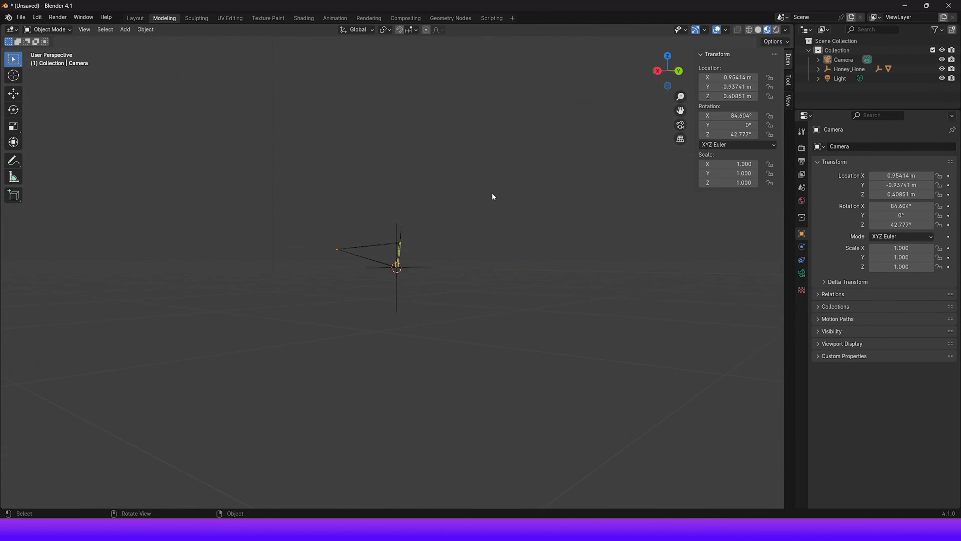
{"action": "key", "text": "KP_1"}
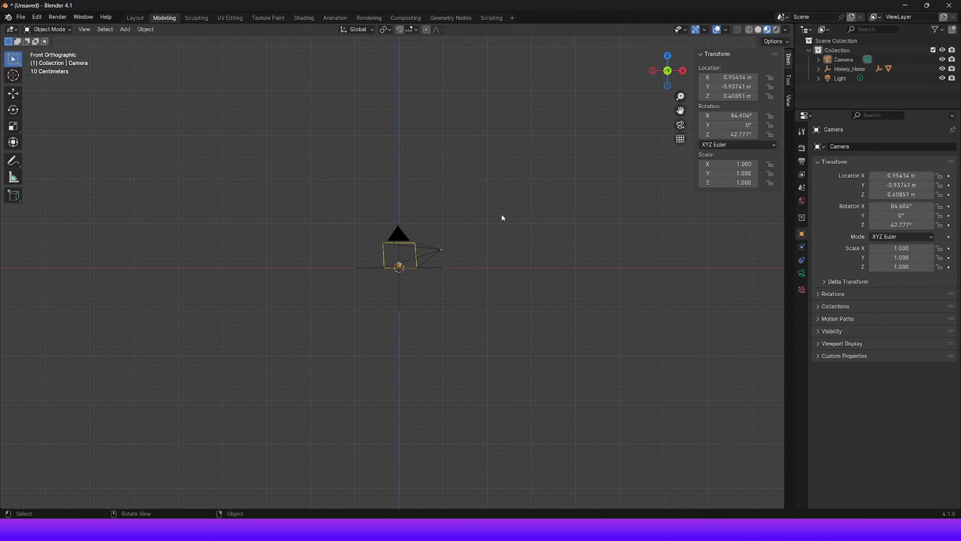
{"action": "mouse_move", "coordinate": [504, 217]}
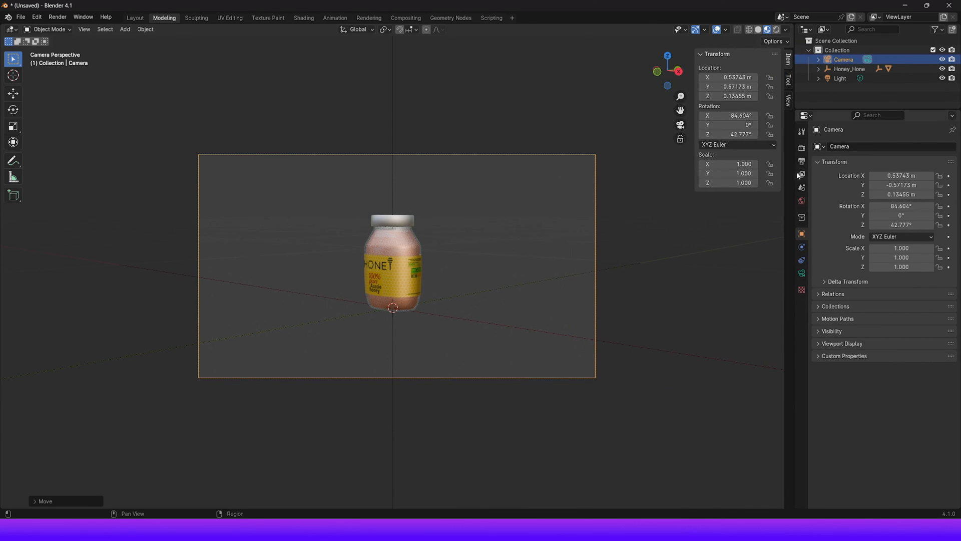
Set the PNG output to RGBA colour at 16-bit depth
{"action": "left_click", "coordinate": [801, 160]}
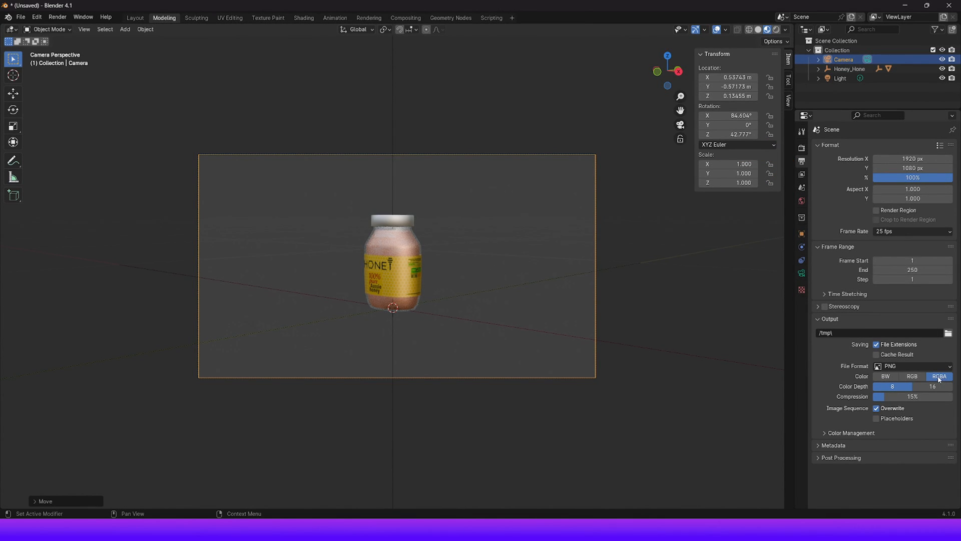
{"action": "left_click", "coordinate": [932, 385]}
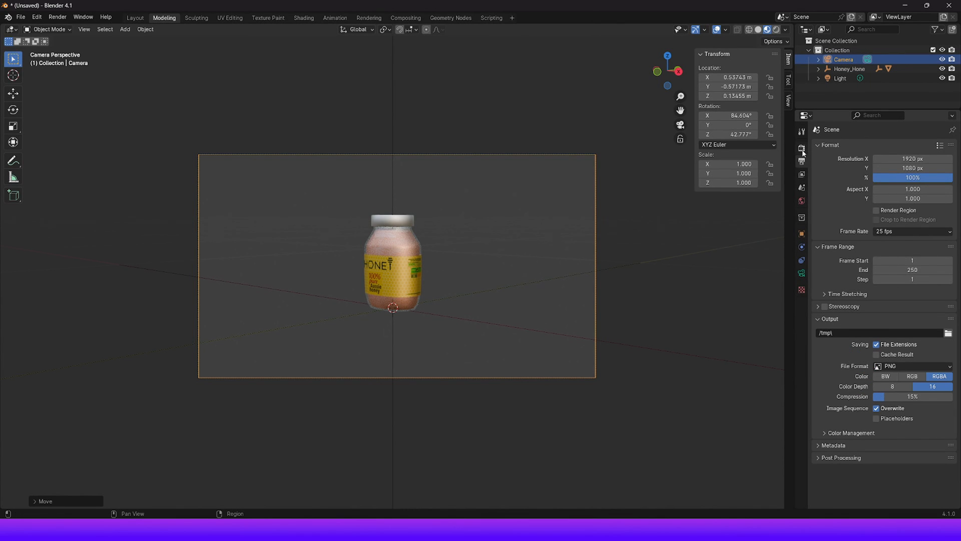
{"action": "mouse_move", "coordinate": [802, 151]}
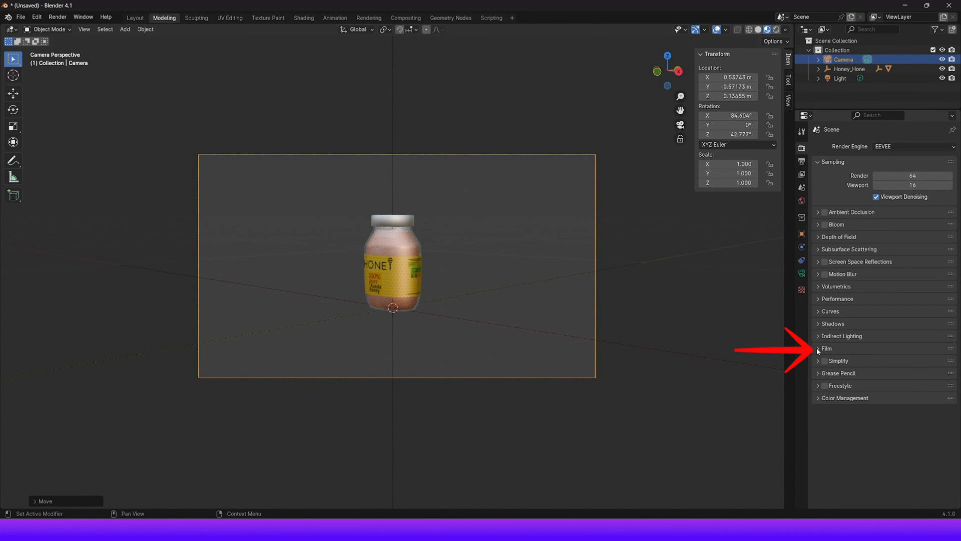
Tick Transparent in the Film panel so the jar renders on a transparent background
{"action": "left_click", "coordinate": [819, 349]}
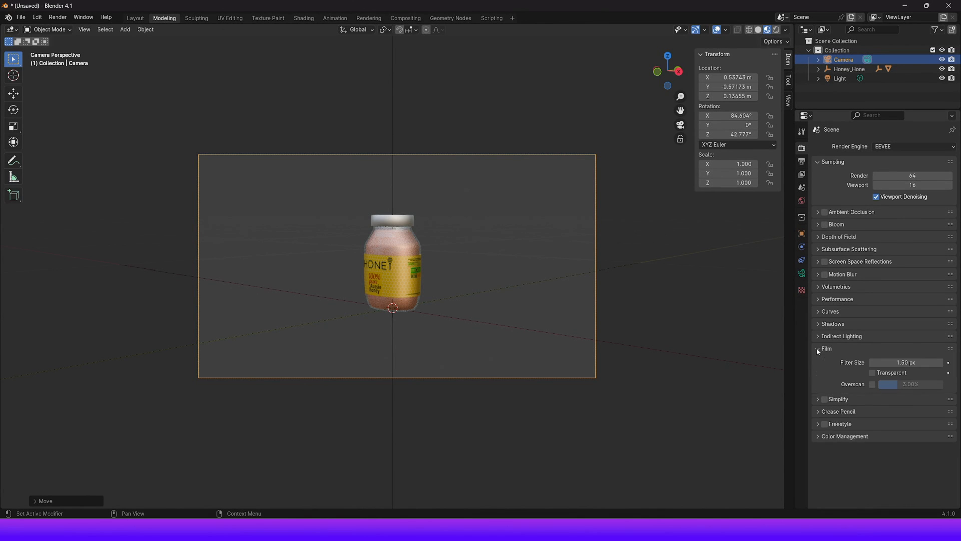
{"action": "left_click", "coordinate": [873, 372]}
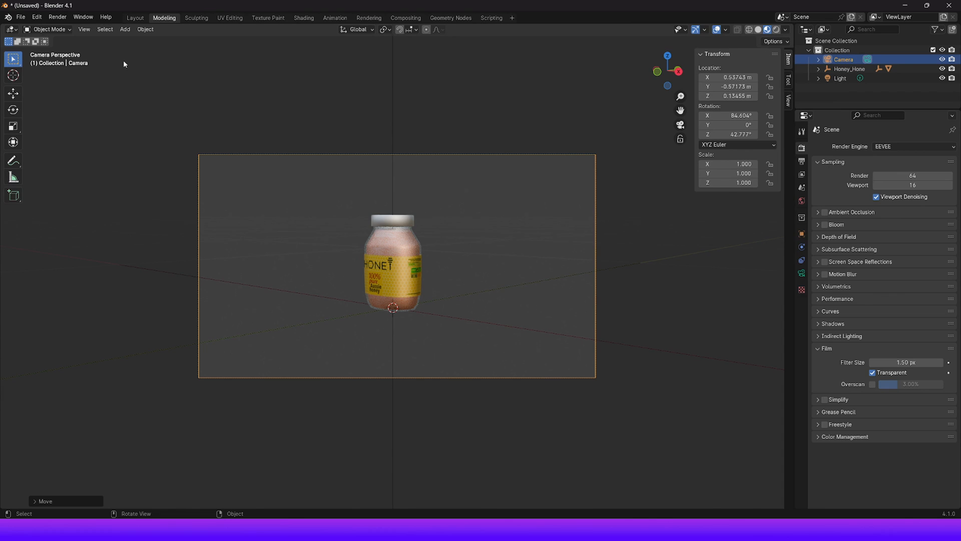
{"action": "left_click", "coordinate": [57, 16]}
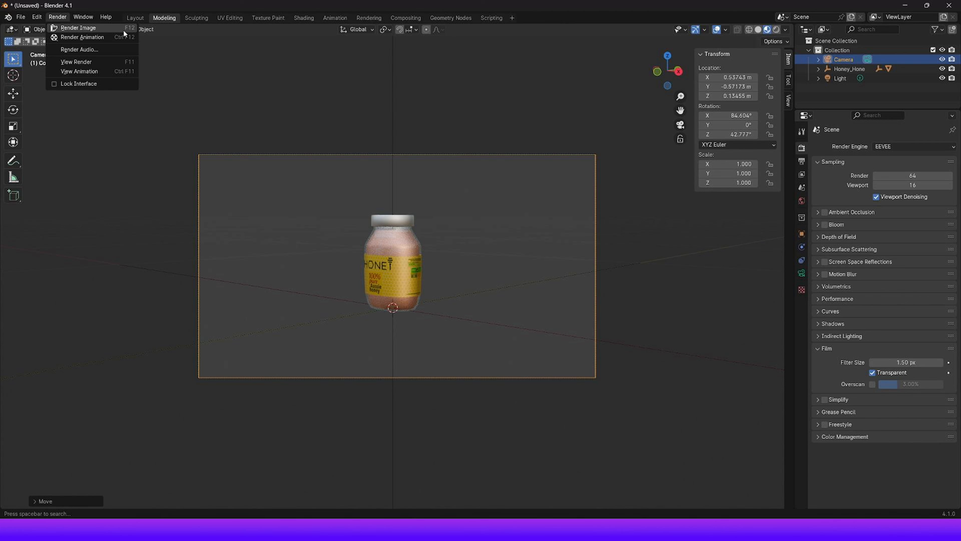
Render the framed jar and save the image as a new file in SuperMarket_Modding
{"action": "left_click", "coordinate": [78, 28]}
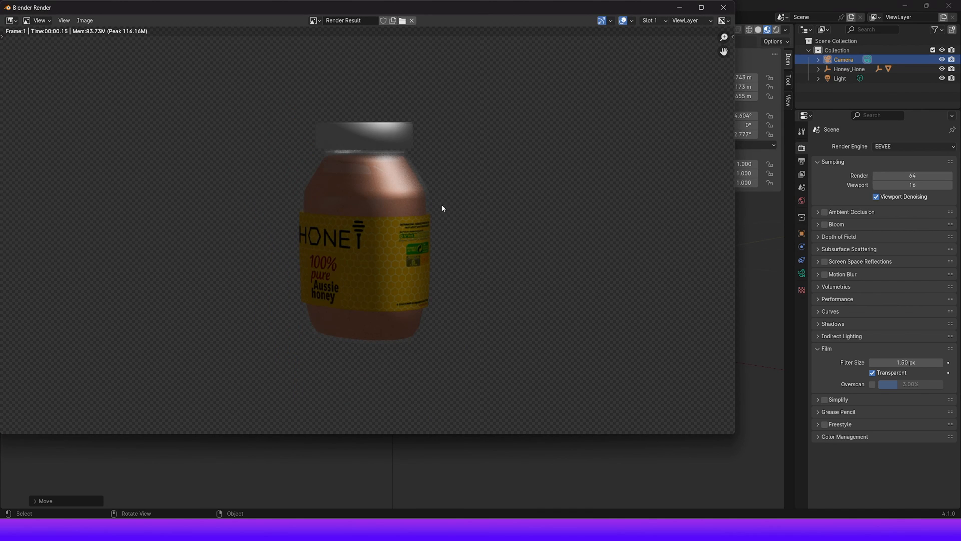
{"action": "left_click", "coordinate": [85, 21]}
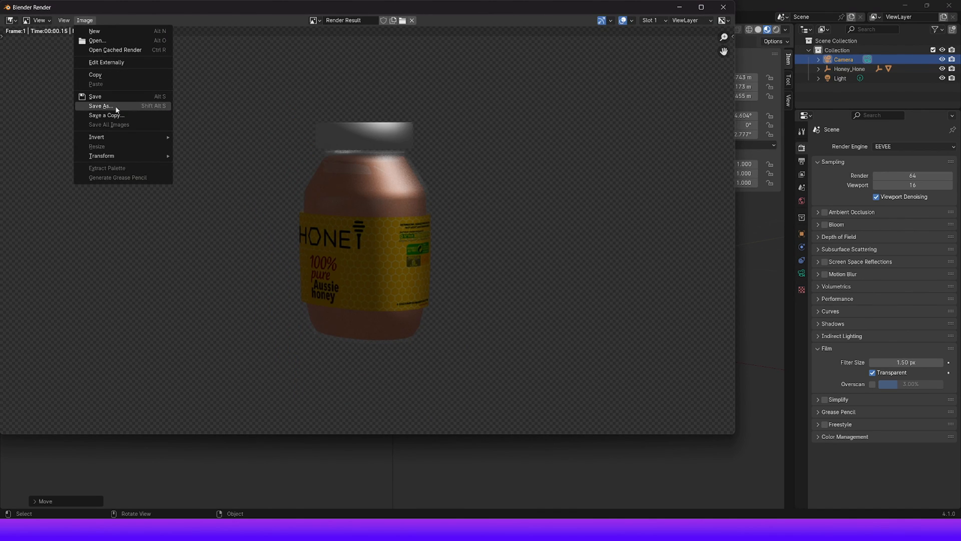
{"action": "left_click", "coordinate": [100, 106]}
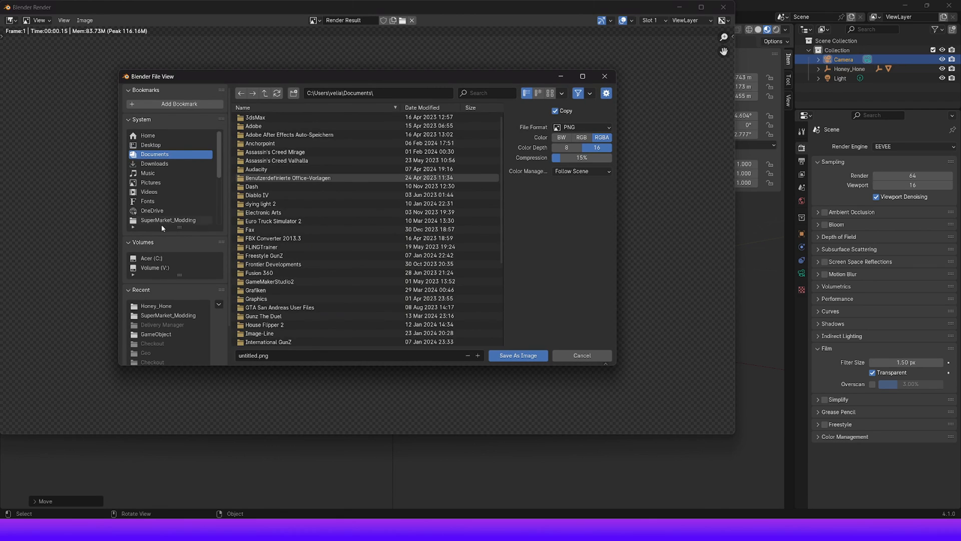
{"action": "left_click", "coordinate": [169, 220]}
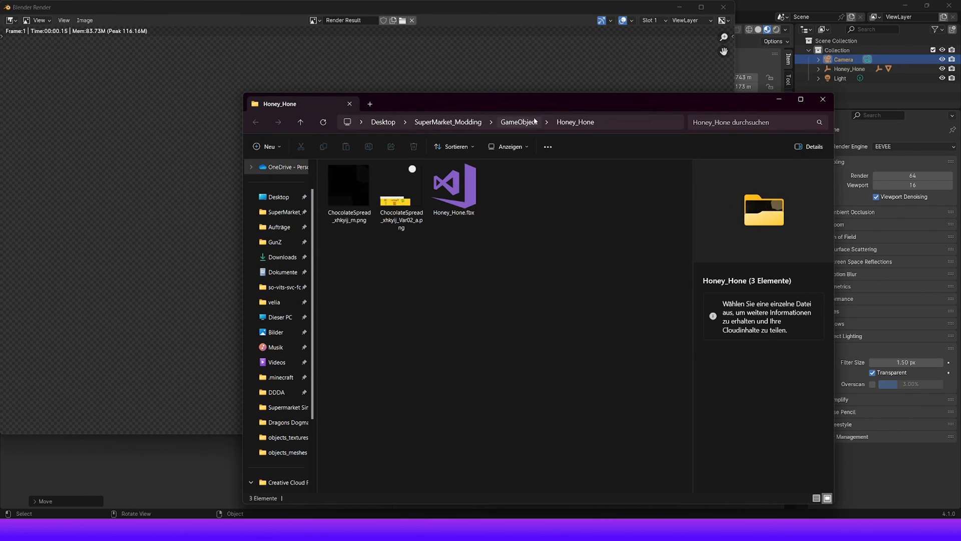
Go up through GameObject to SuperMarket_Modding and open untitled.png in the viewer
{"action": "left_click", "coordinate": [518, 122]}
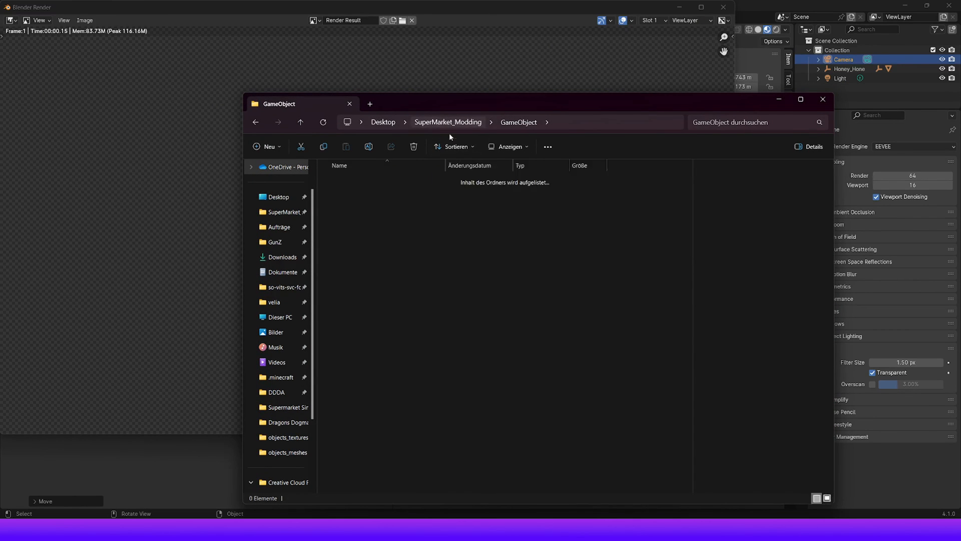
{"action": "left_click", "coordinate": [448, 122]}
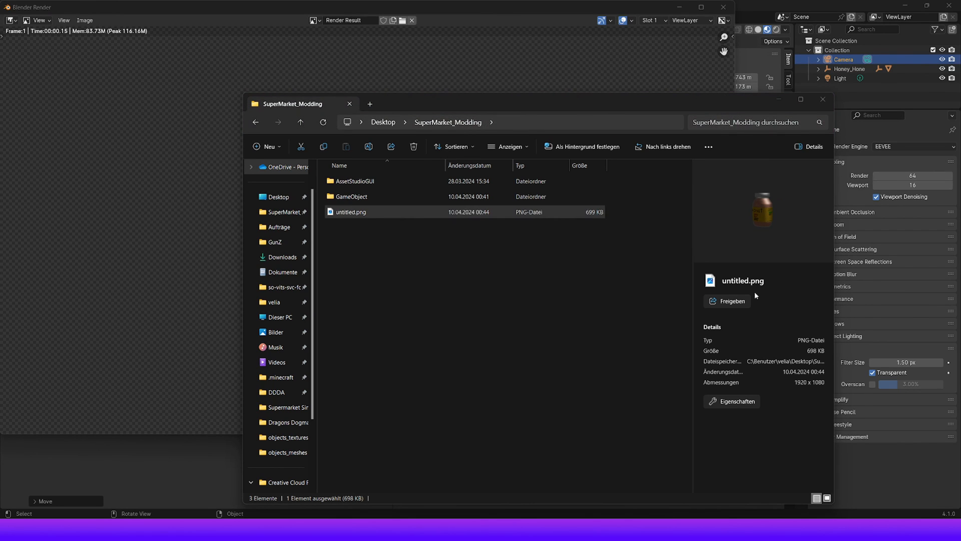
{"action": "double_click", "coordinate": [352, 211]}
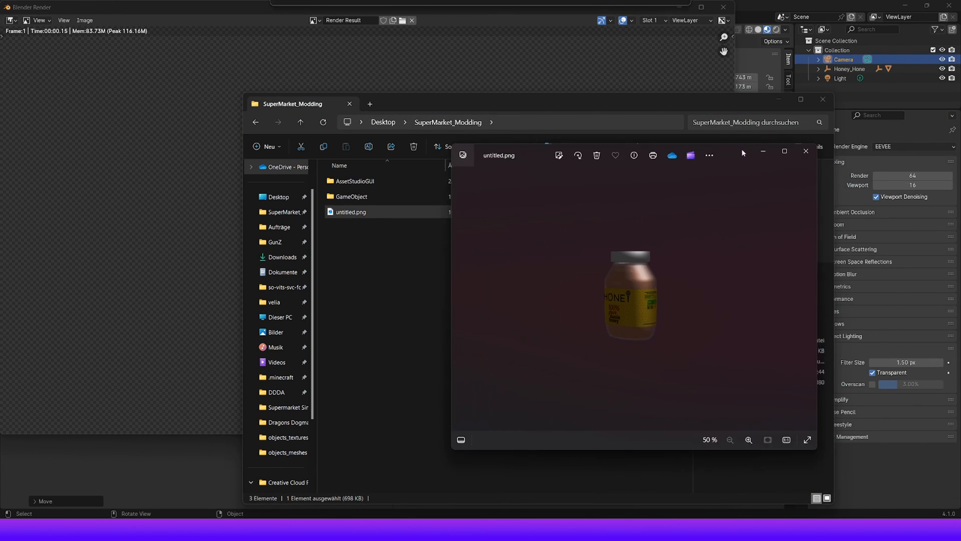